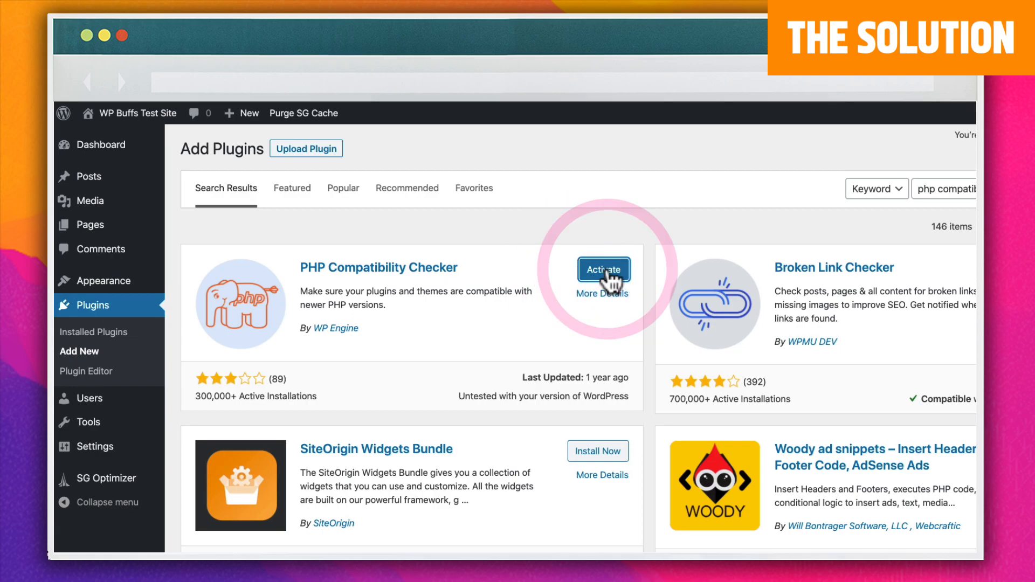
# Activate PHP Compatibility Checker and scan all plugins and themes for PHP 7.3 compatibility
pyautogui.click(602, 270)
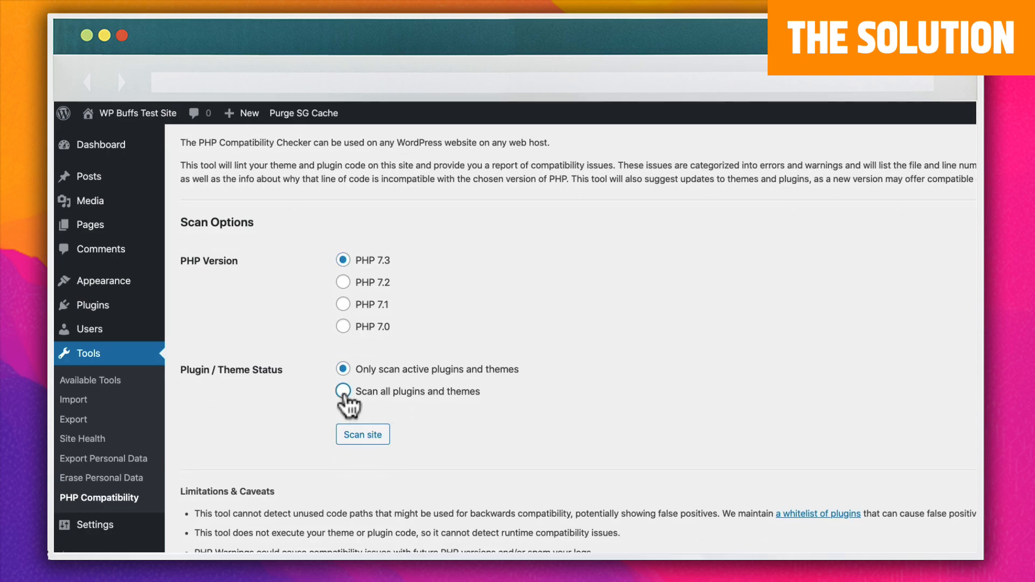
pyautogui.click(343, 391)
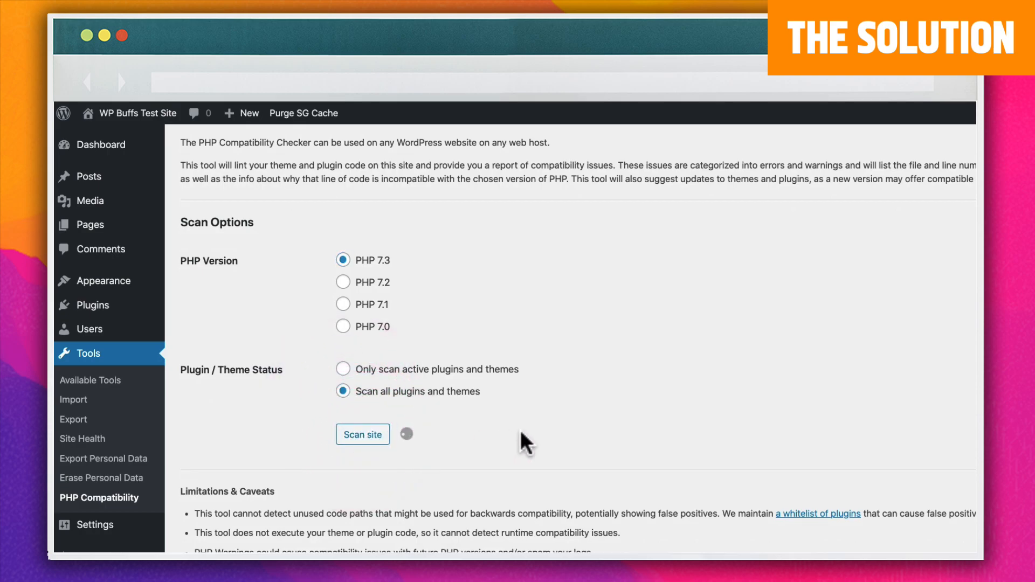
pyautogui.click(362, 434)
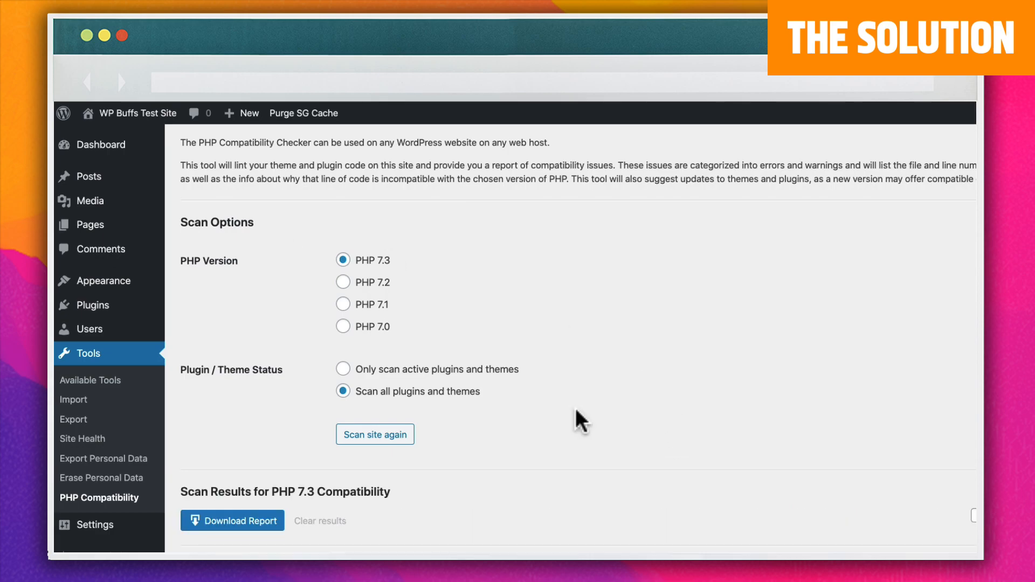
pyautogui.scroll(-3)
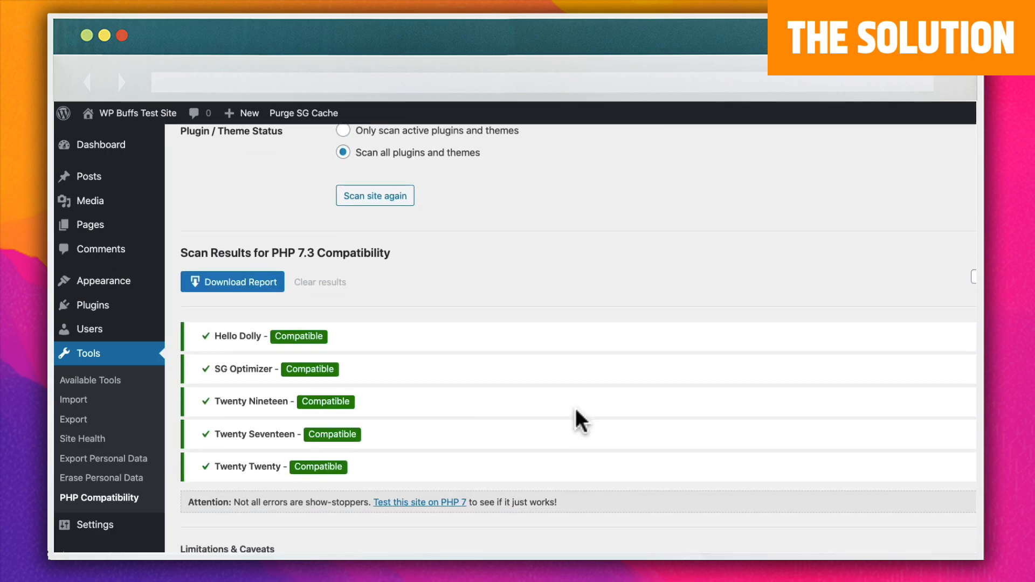
pyautogui.click(100, 144)
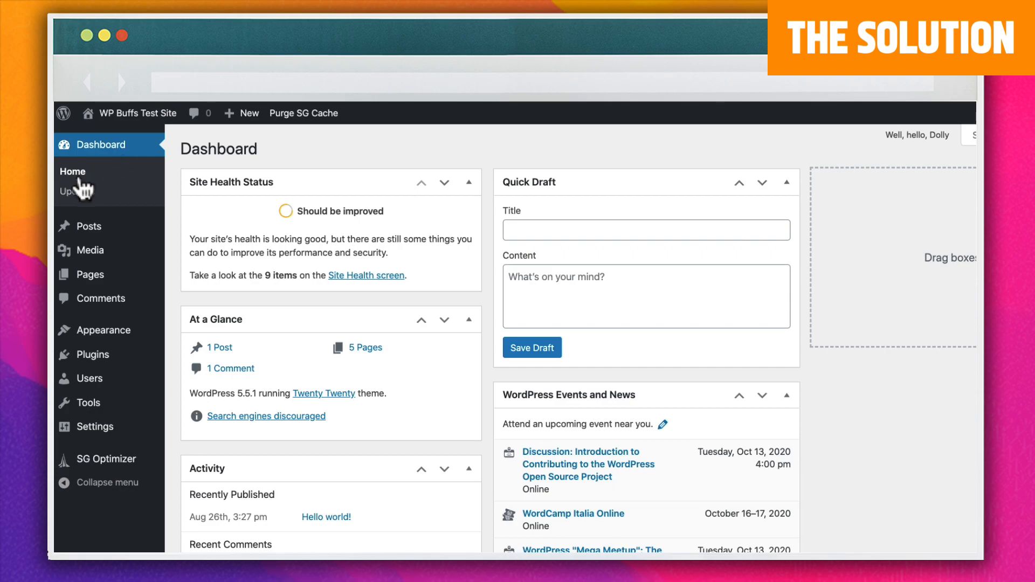
# Recheck for updates on the Updates page and re-install WordPress 5.5.1
pyautogui.click(77, 191)
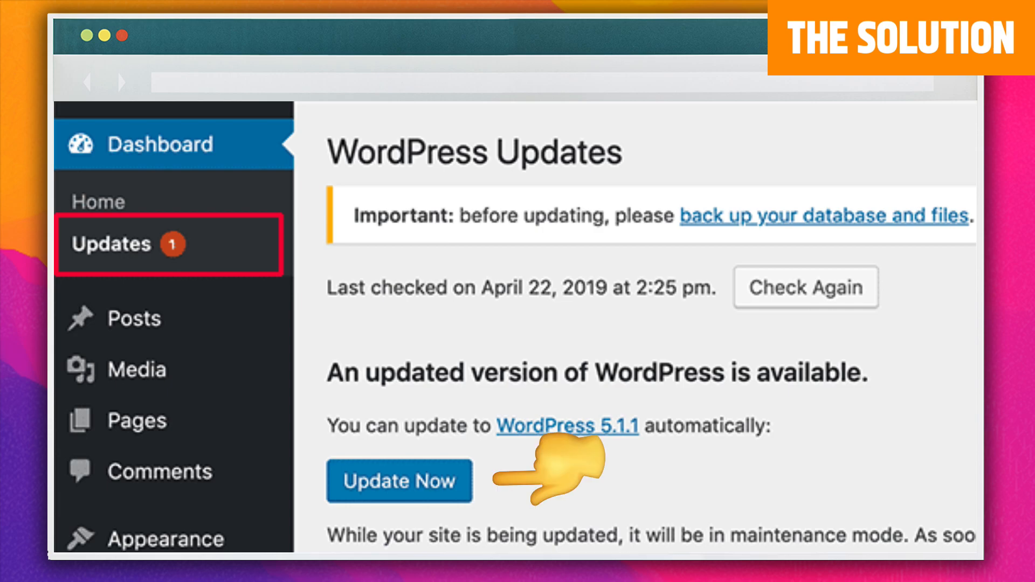
pyautogui.click(399, 481)
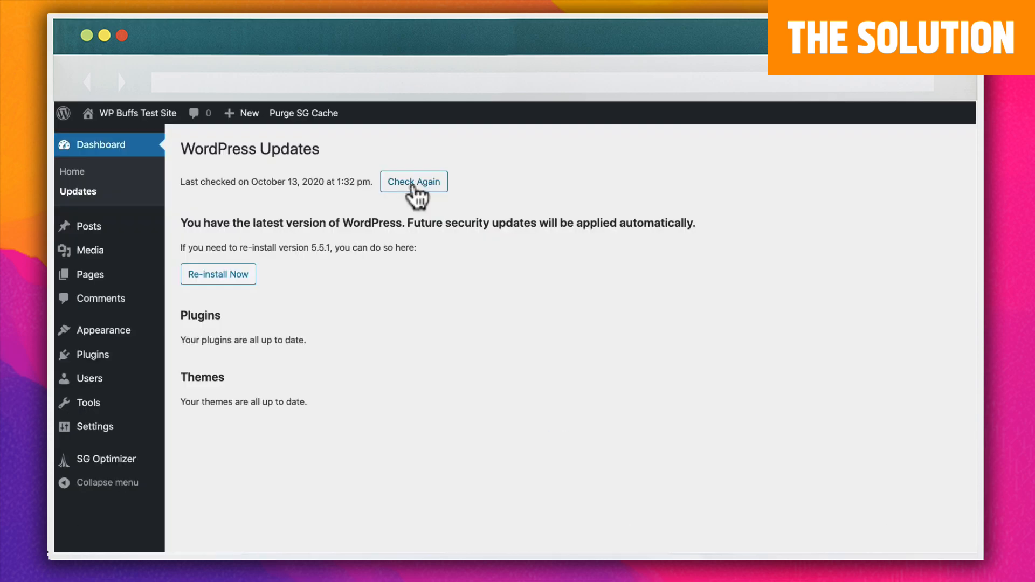
pyautogui.click(414, 181)
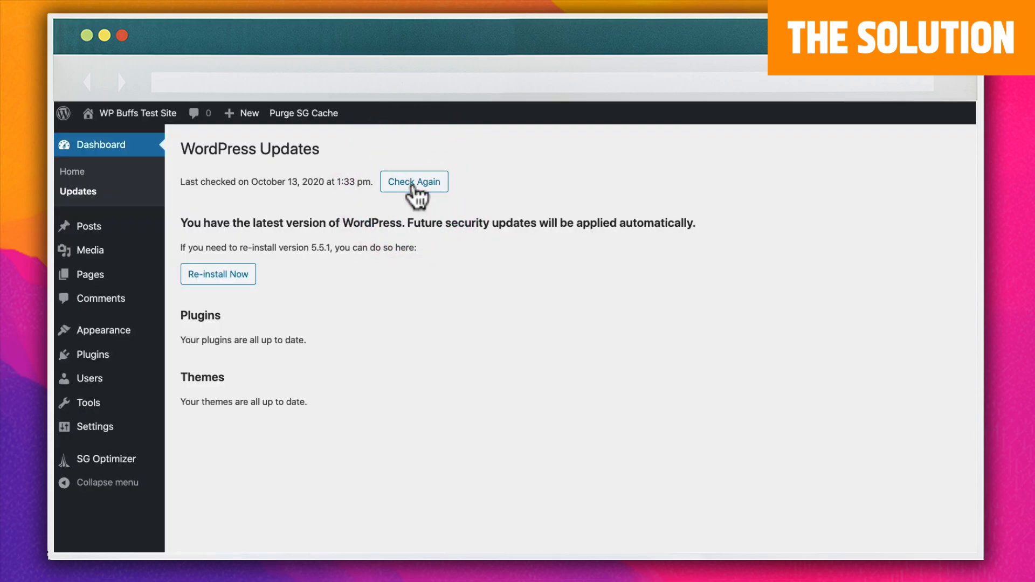
pyautogui.moveTo(218, 273)
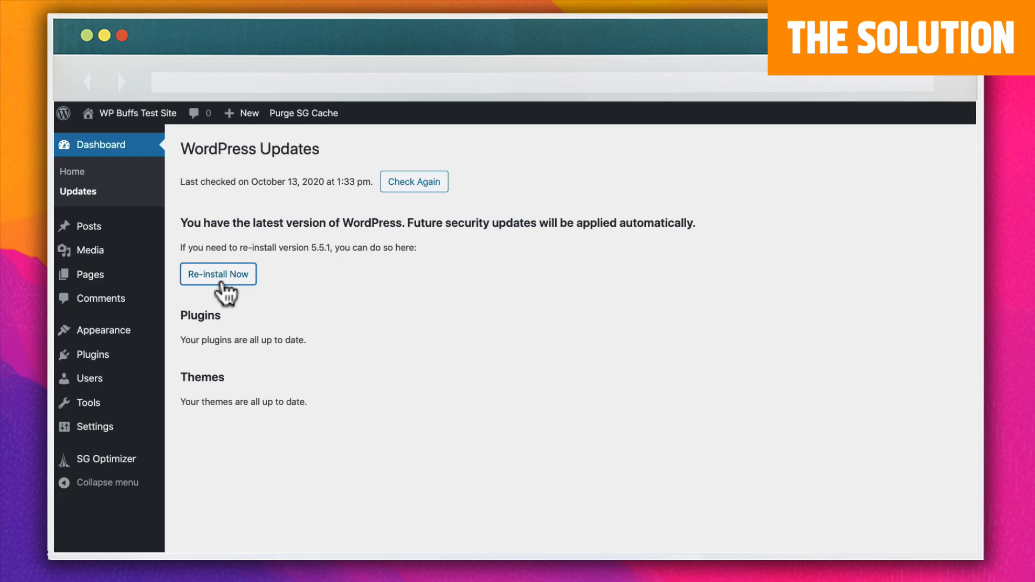
pyautogui.click(217, 274)
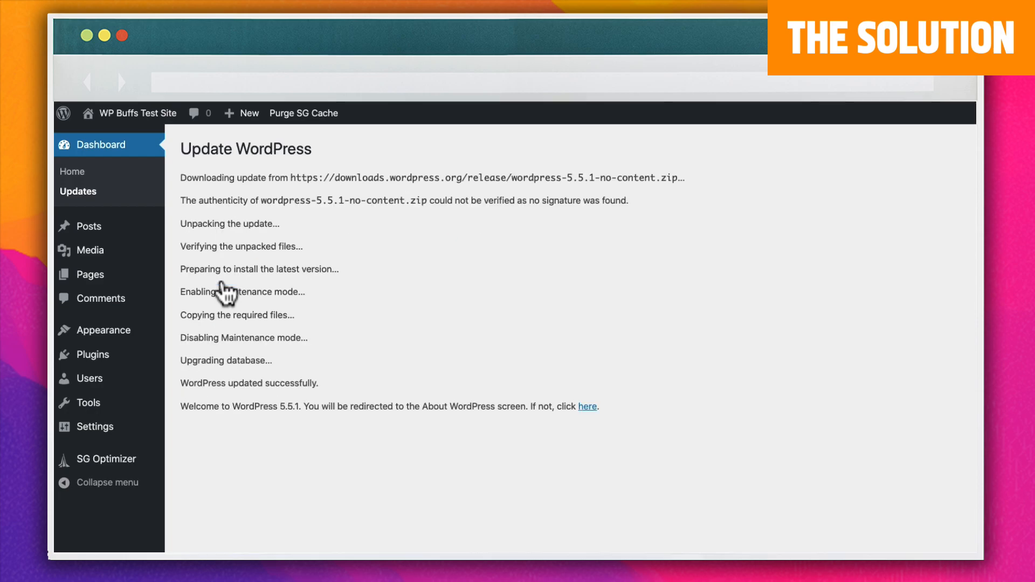
pyautogui.click(588, 407)
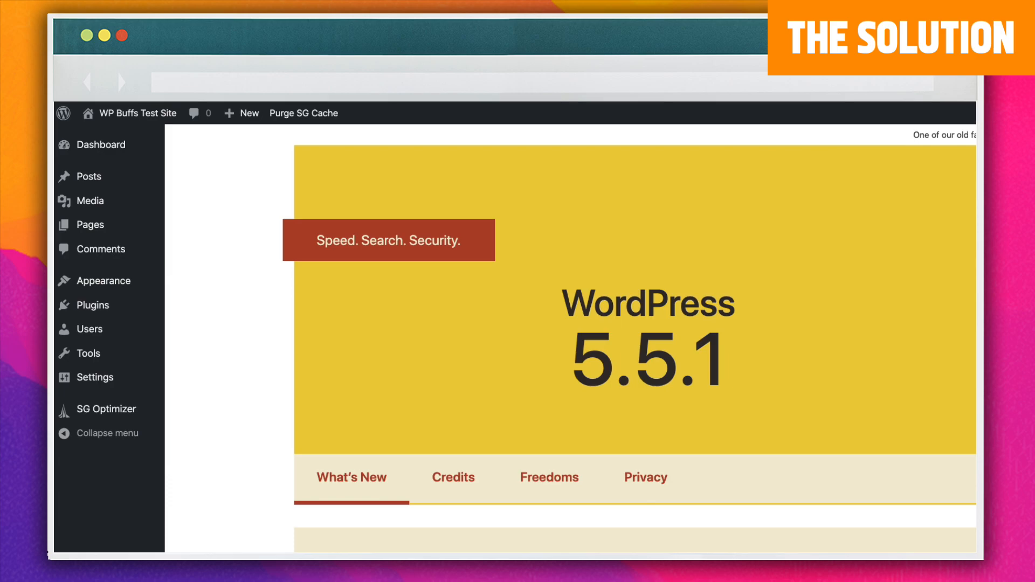
pyautogui.moveTo(274, 196)
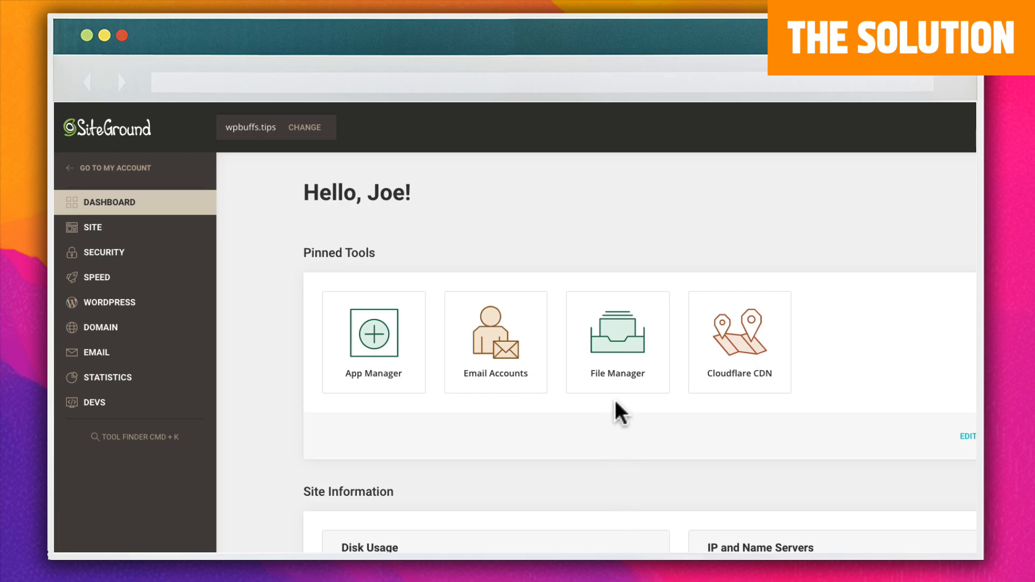
# Create a new file named info.php in public_html via File Manager
pyautogui.click(617, 342)
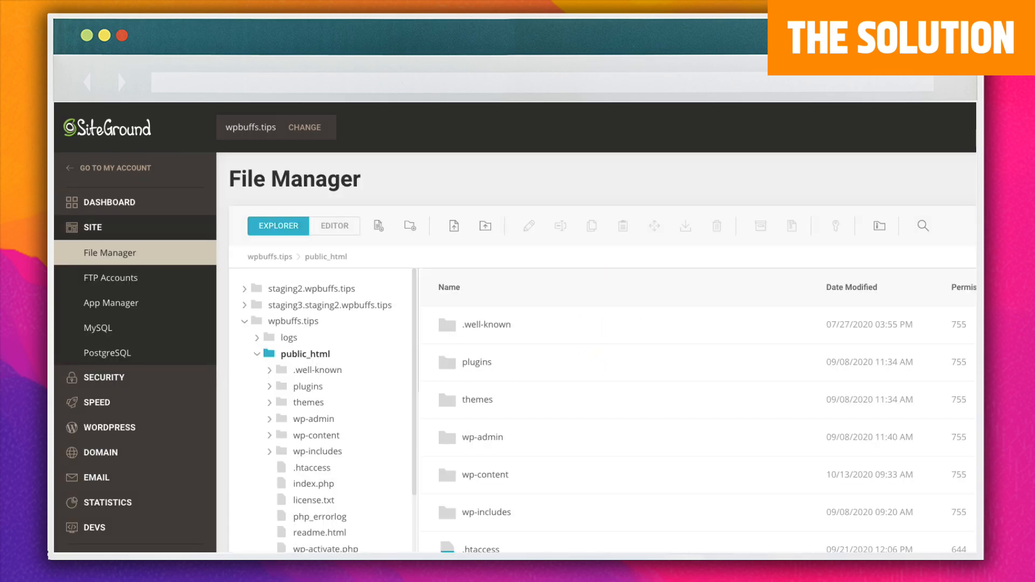
pyautogui.moveTo(288, 370)
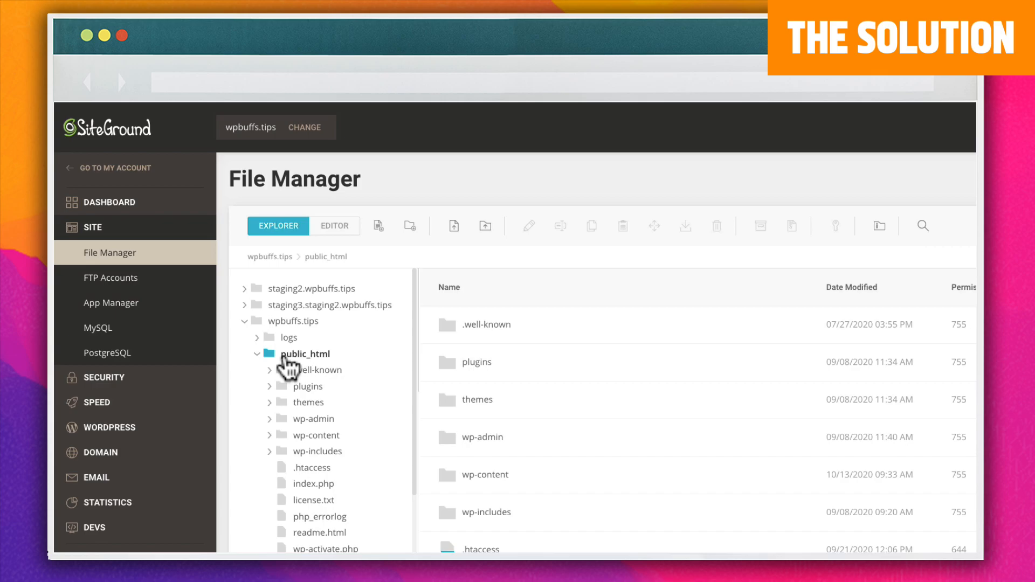
pyautogui.click(377, 226)
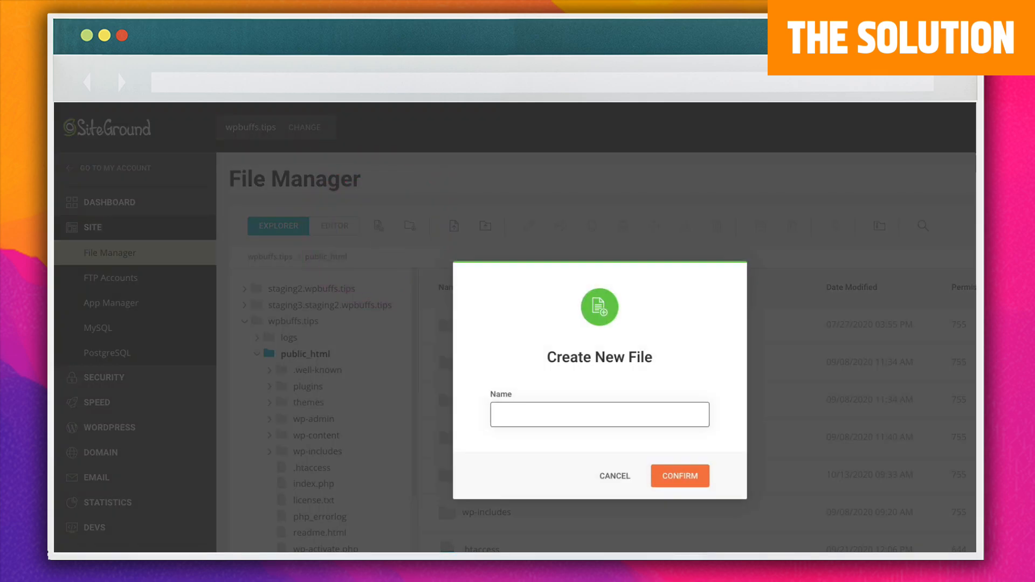
pyautogui.write('info.php')
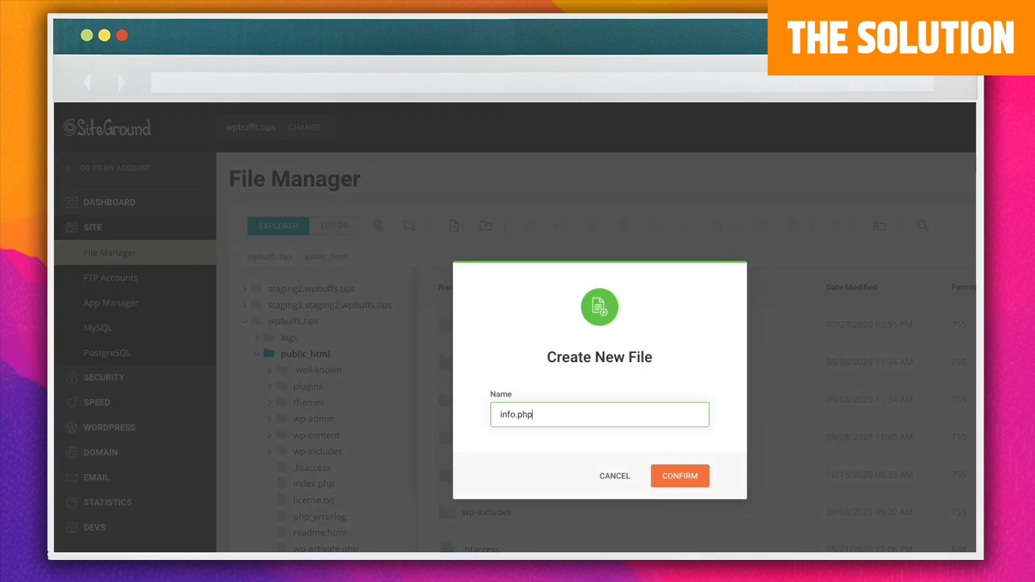
pyautogui.click(679, 476)
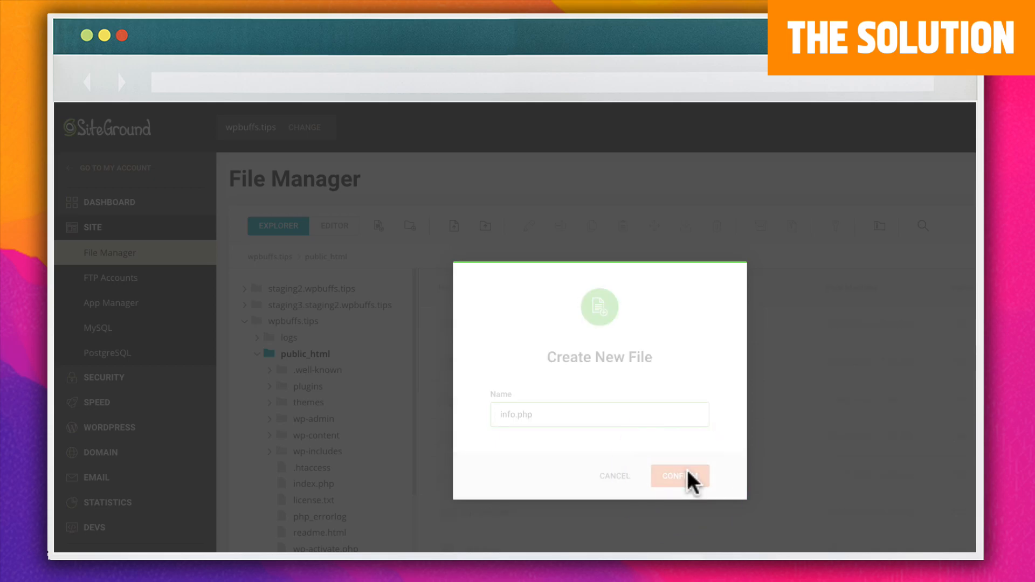
# Open info.php in the File Manager editor
pyautogui.click(679, 476)
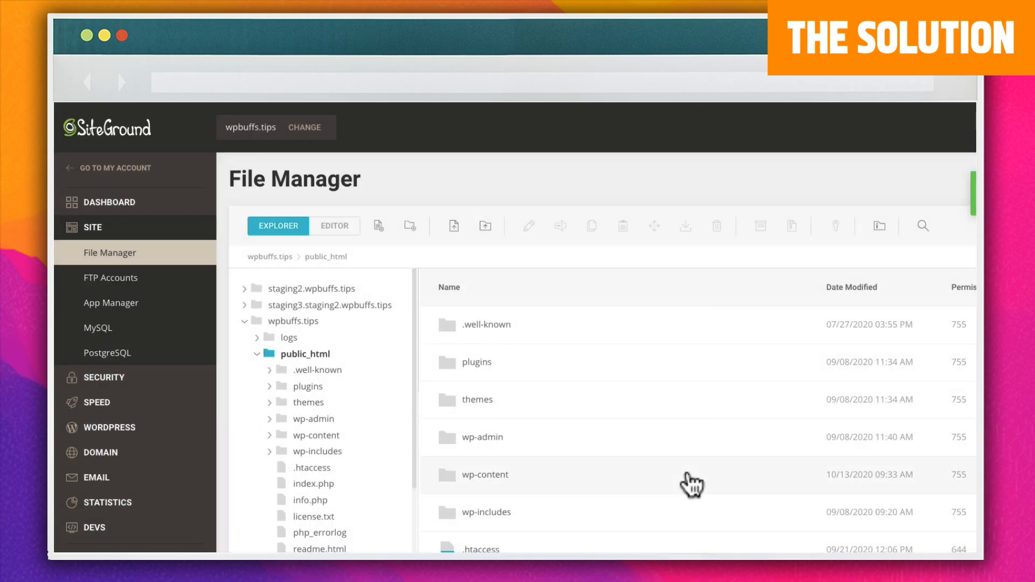
pyautogui.scroll(-3)
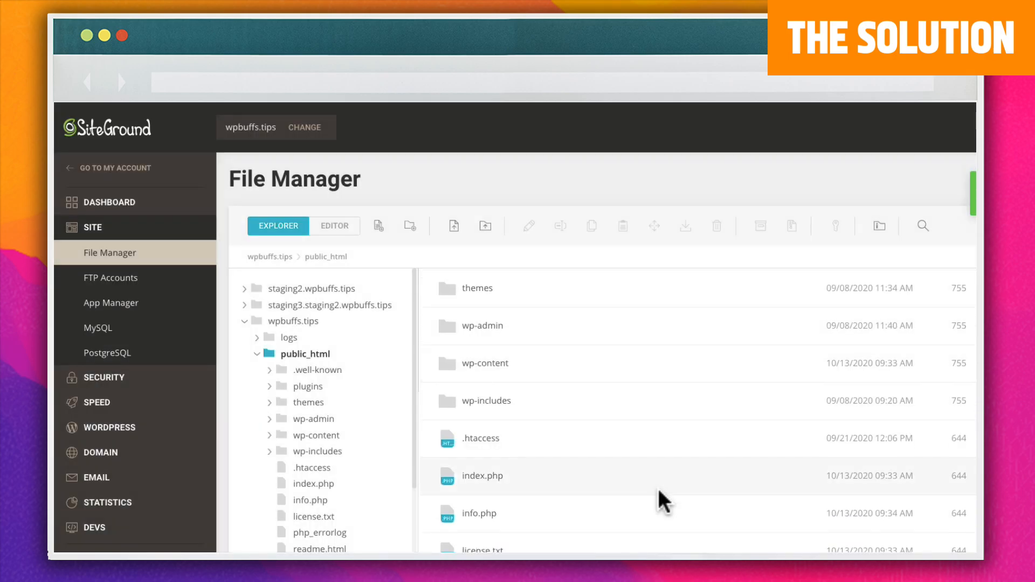
pyautogui.rightClick(479, 512)
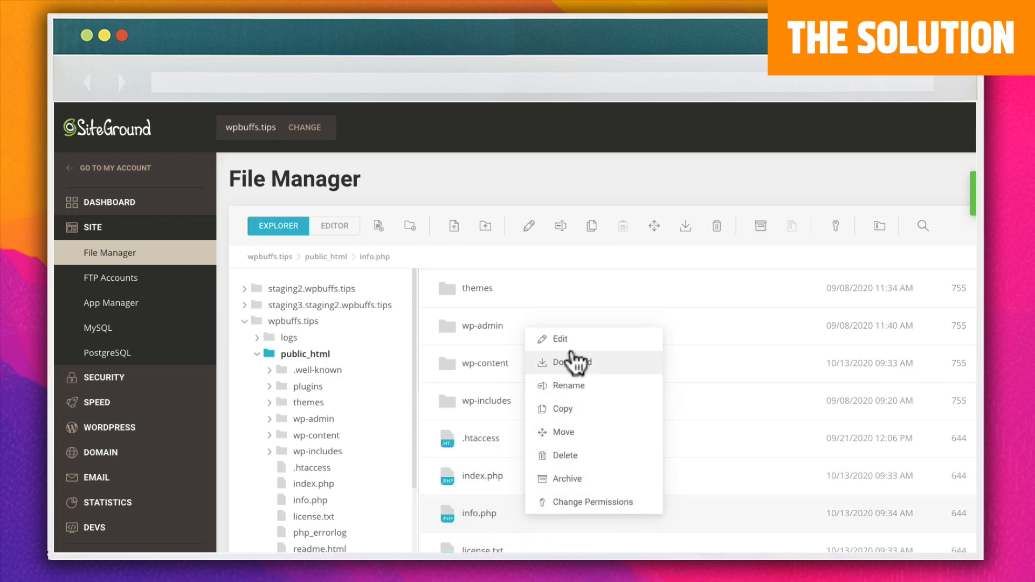
pyautogui.click(560, 338)
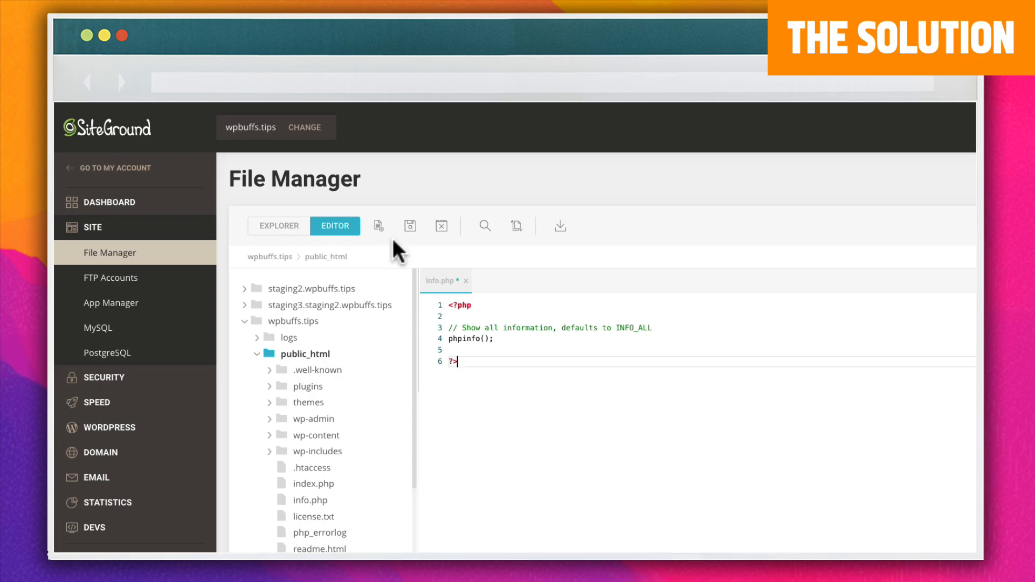
# Save info.php with its phpinfo() code
pyautogui.click(409, 226)
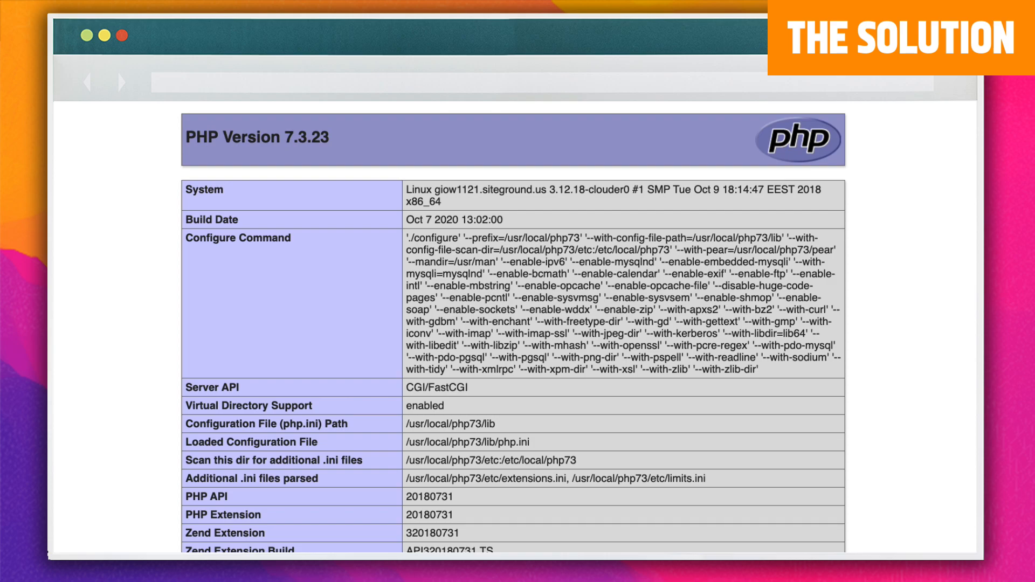
pyautogui.write('client ap')
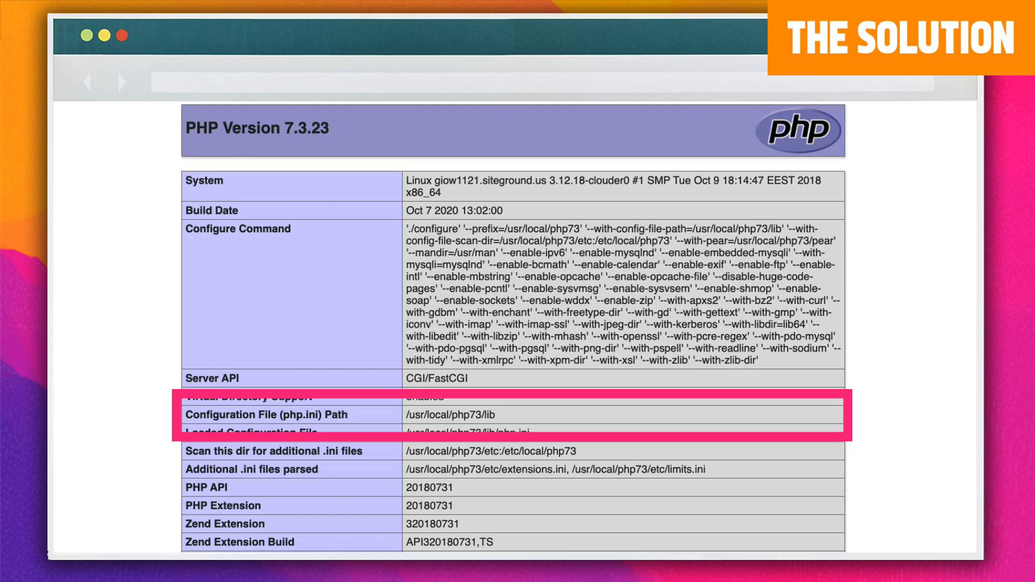
pyautogui.scroll(-3)
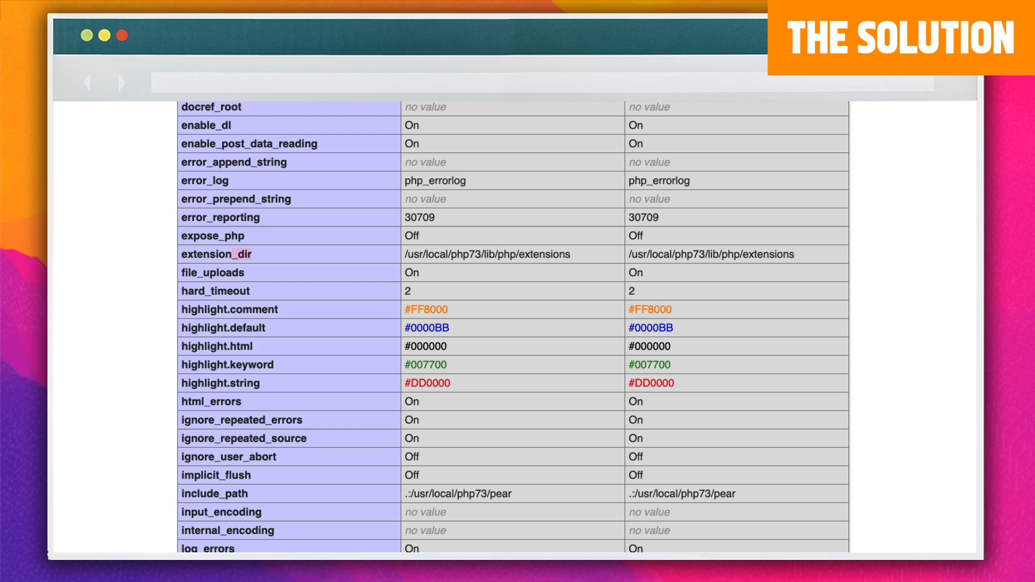